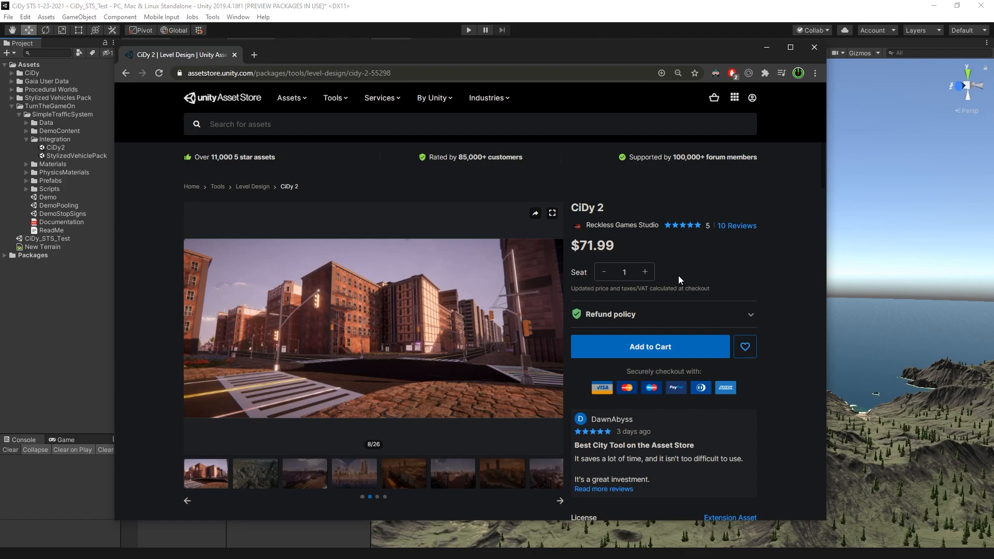
pyautogui.moveTo(602, 227)
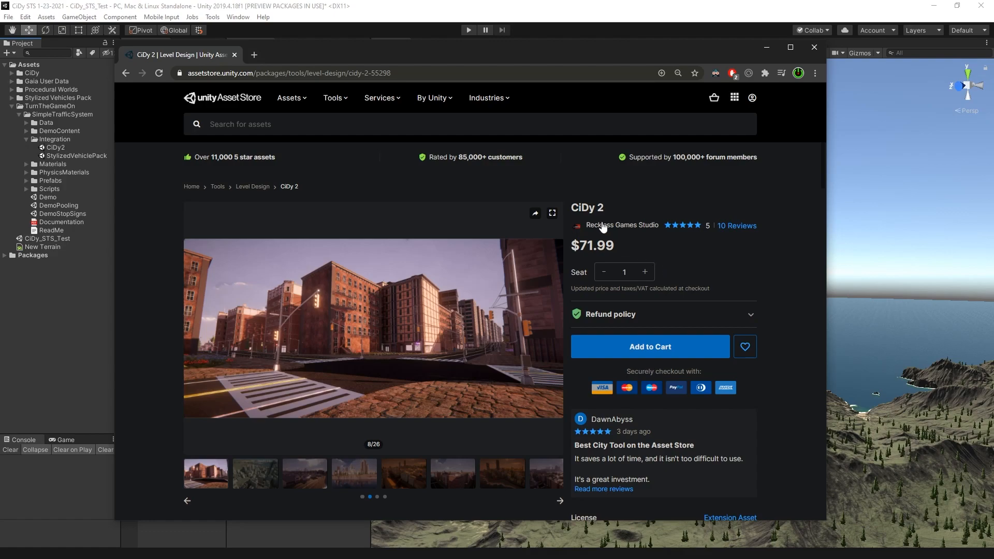
pyautogui.moveTo(602, 228)
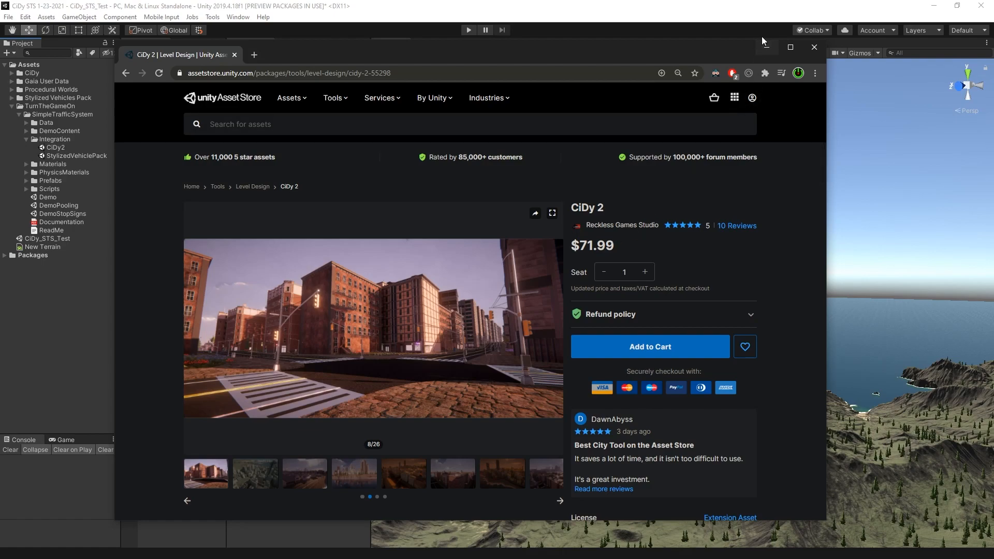
# - Minimize the store browser and bring up the Simple Traffic System tools window from the Tools menu
pyautogui.click(814, 47)
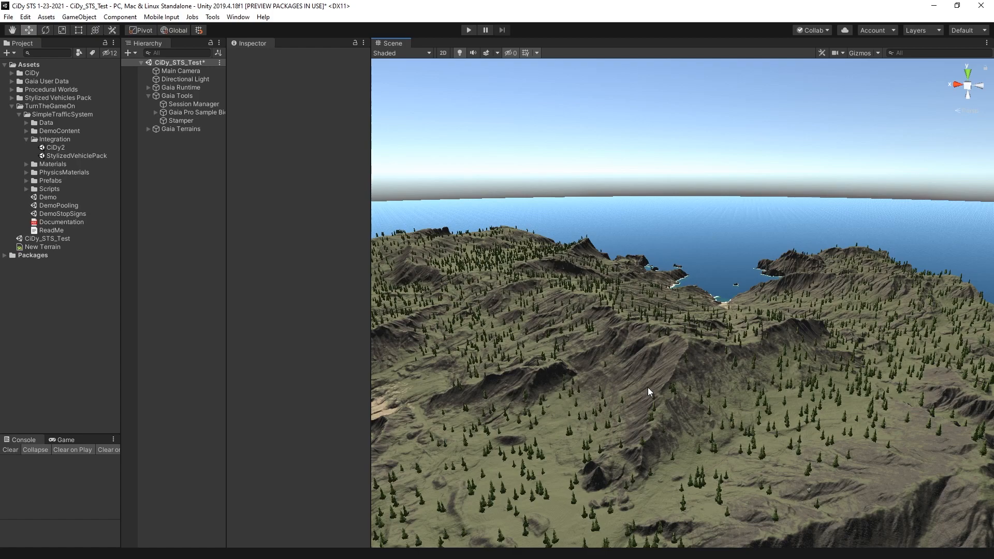
pyautogui.click(212, 17)
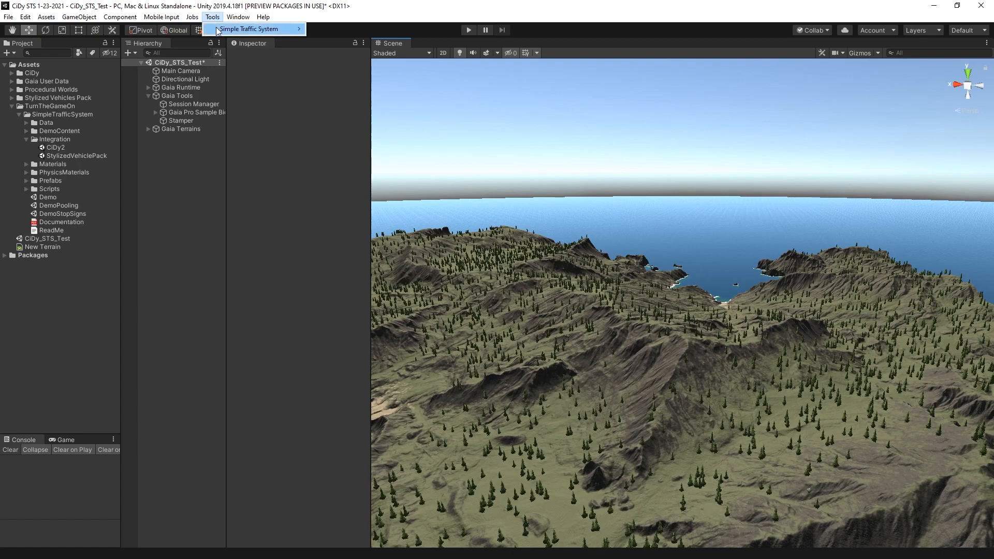
pyautogui.click(251, 29)
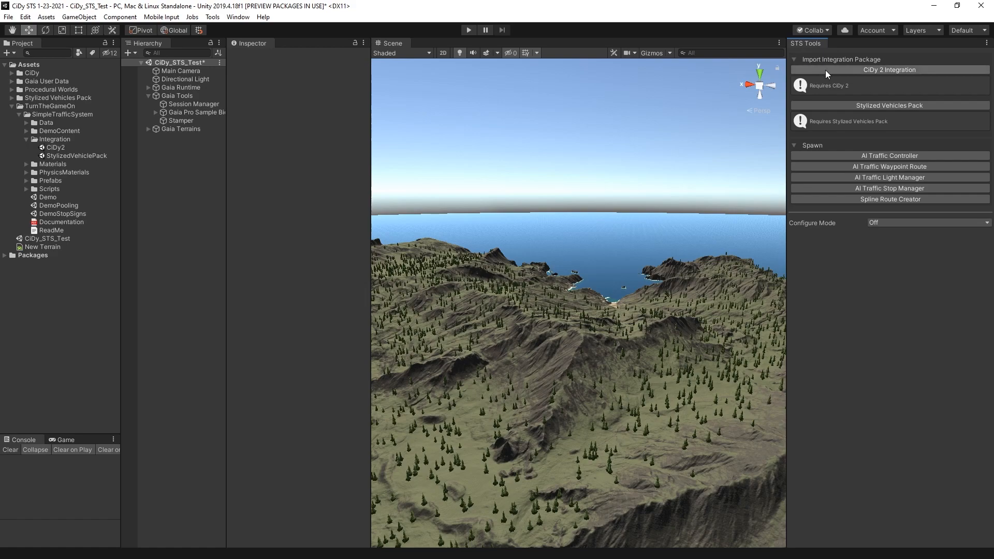
pyautogui.moveTo(856, 75)
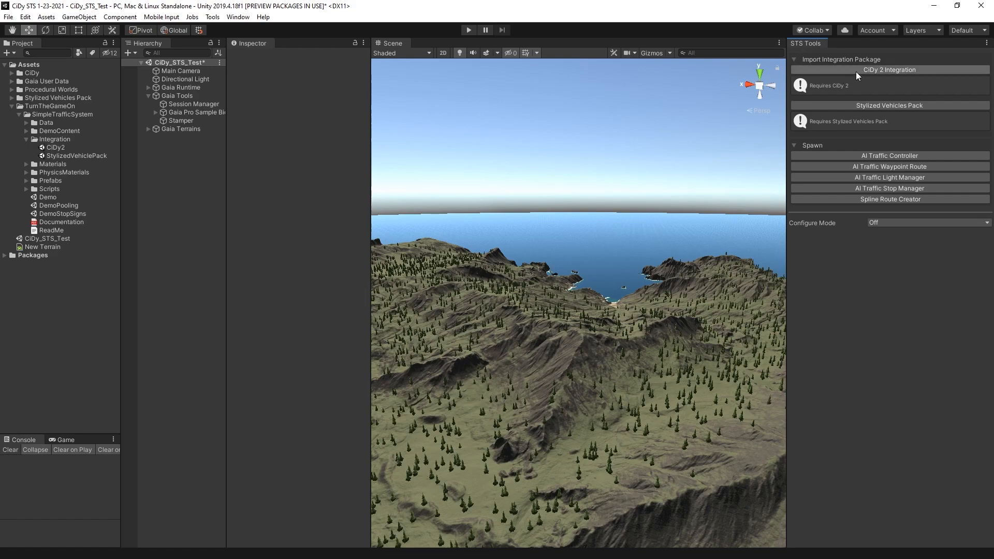
# - Import the CiDy 2 Integration package and look at the new CiDy folder under Integration
pyautogui.click(888, 70)
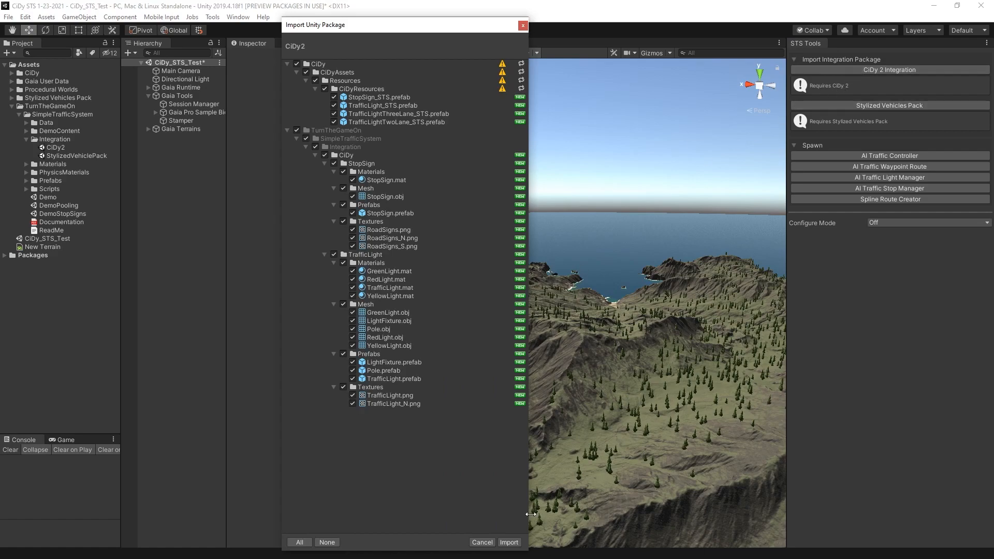
pyautogui.click(509, 541)
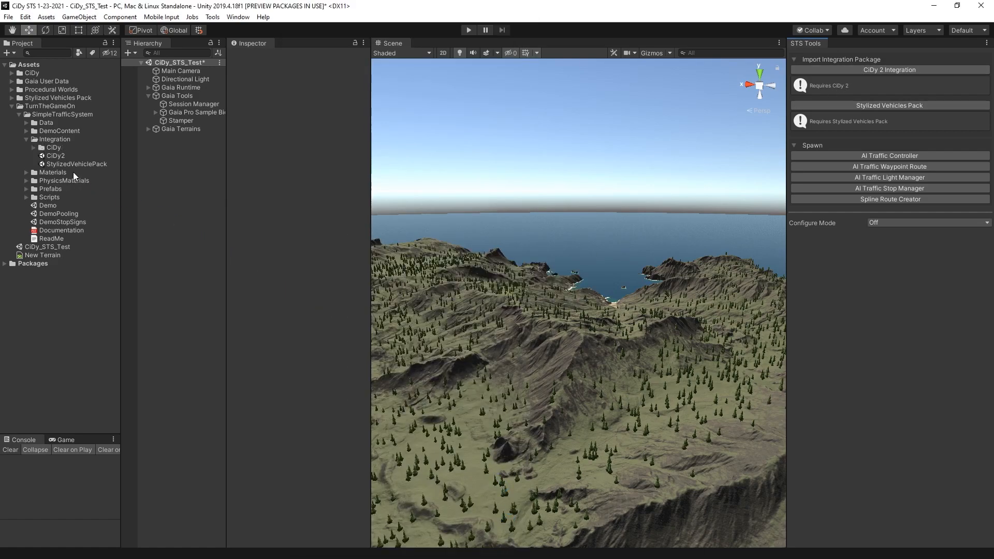
pyautogui.click(56, 155)
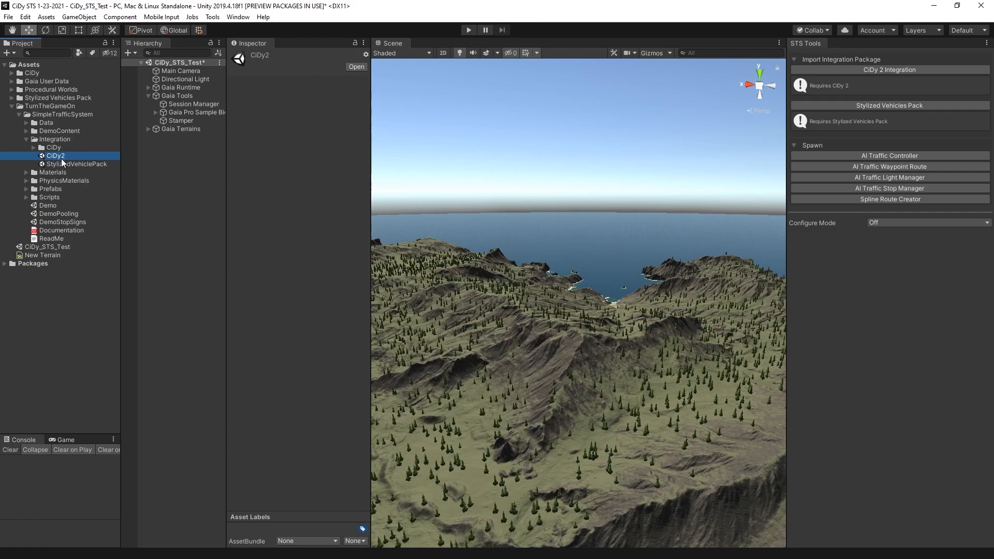
pyautogui.moveTo(827, 62)
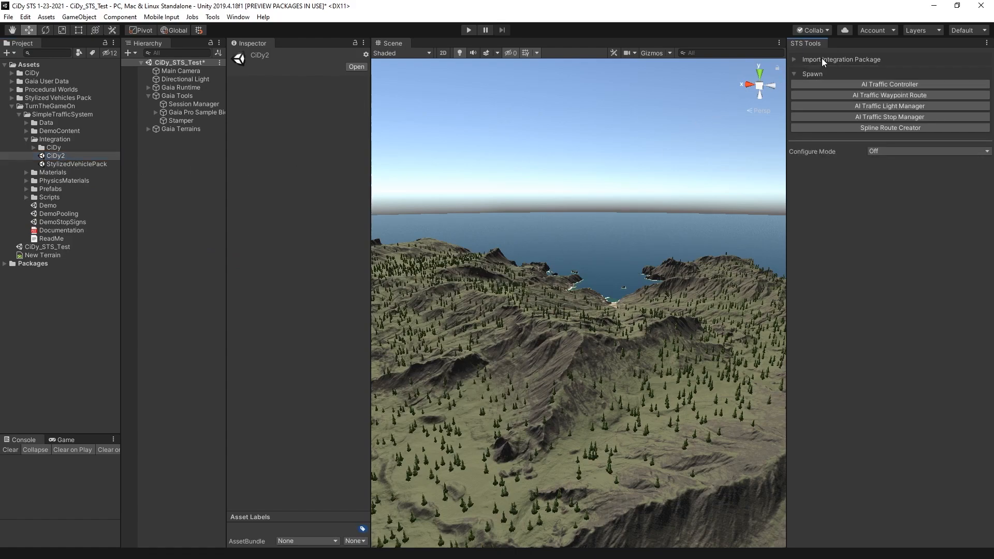
# - Launch the CiDy City Editor from Window > CiDy and select the new CiDyGraph object in the Hierarchy
pyautogui.click(238, 17)
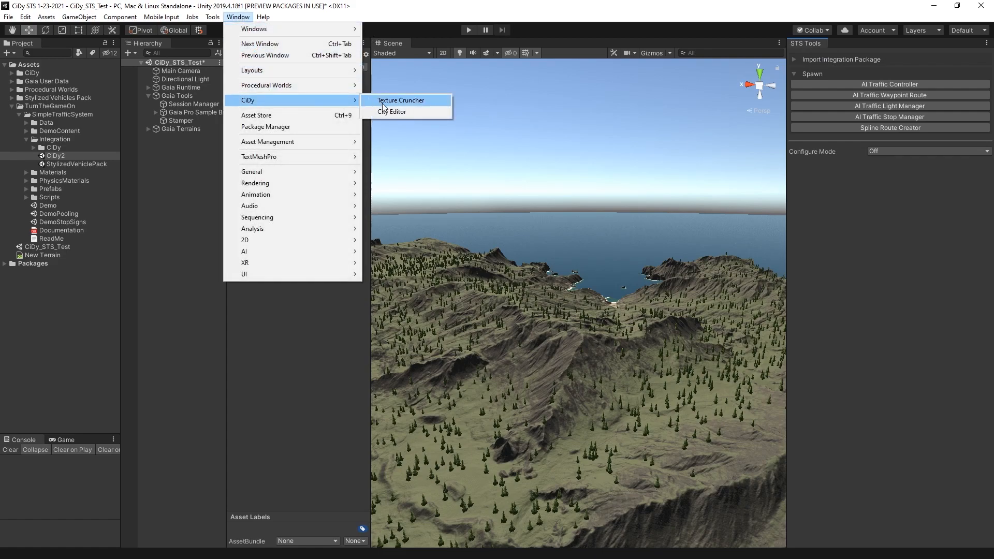
pyautogui.click(392, 112)
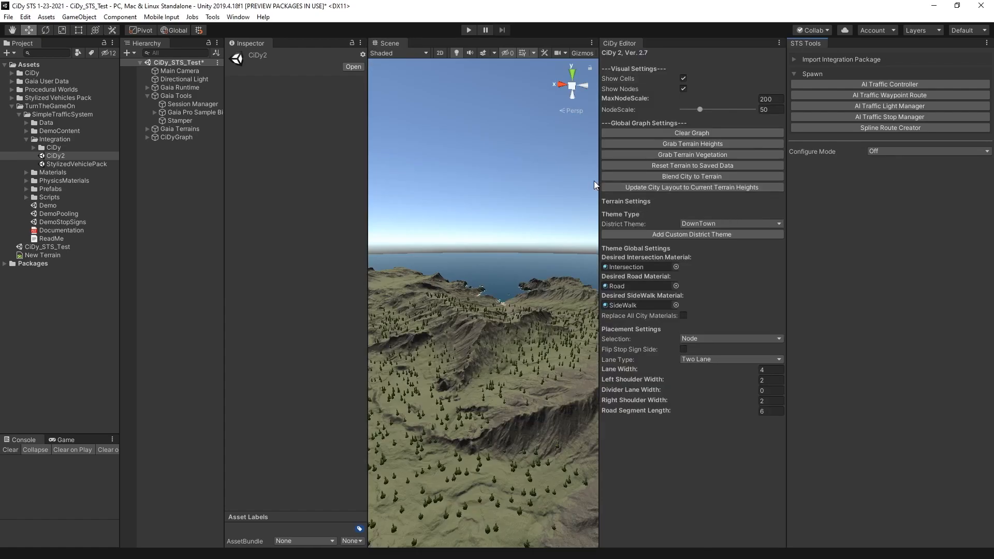
pyautogui.click(176, 136)
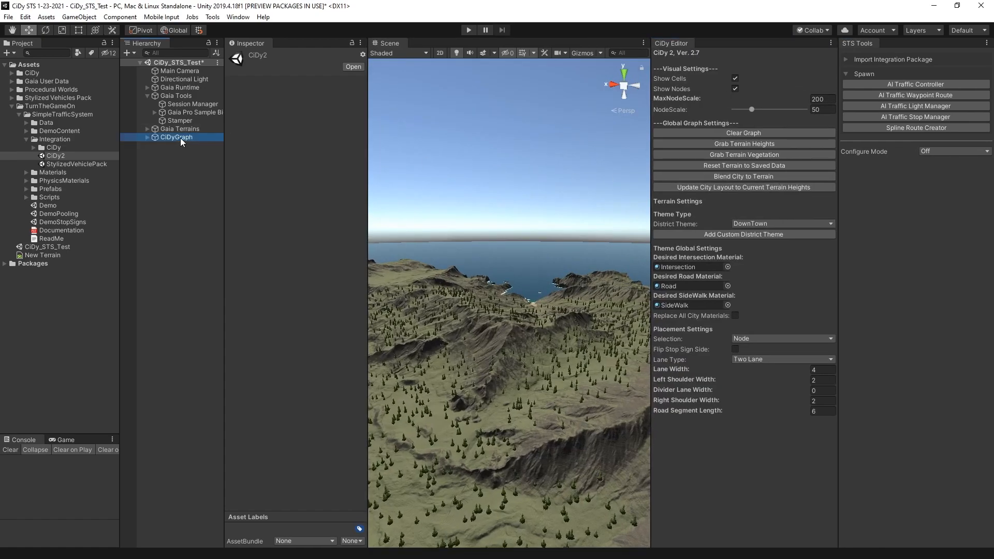
pyautogui.click(176, 137)
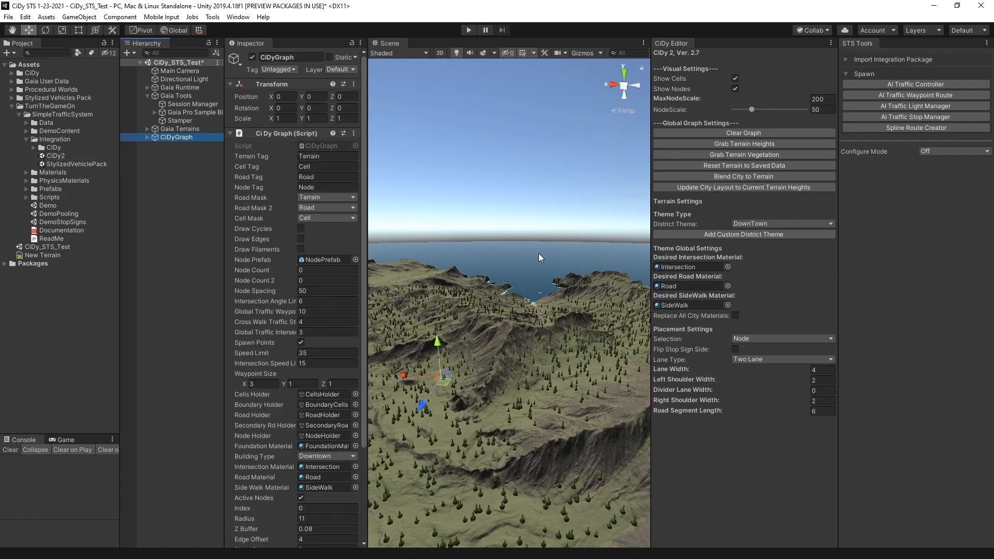
pyautogui.moveTo(538, 258)
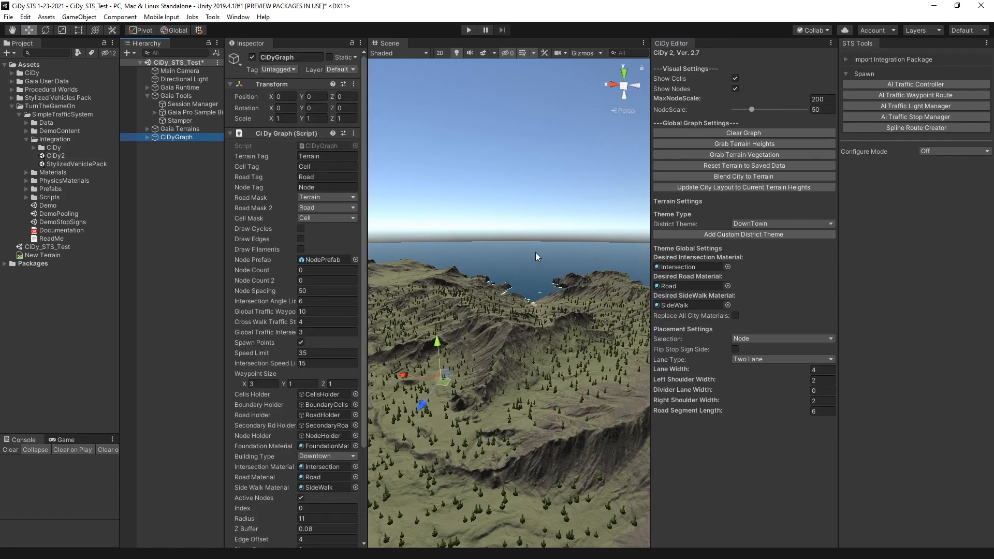
pyautogui.moveTo(516, 253)
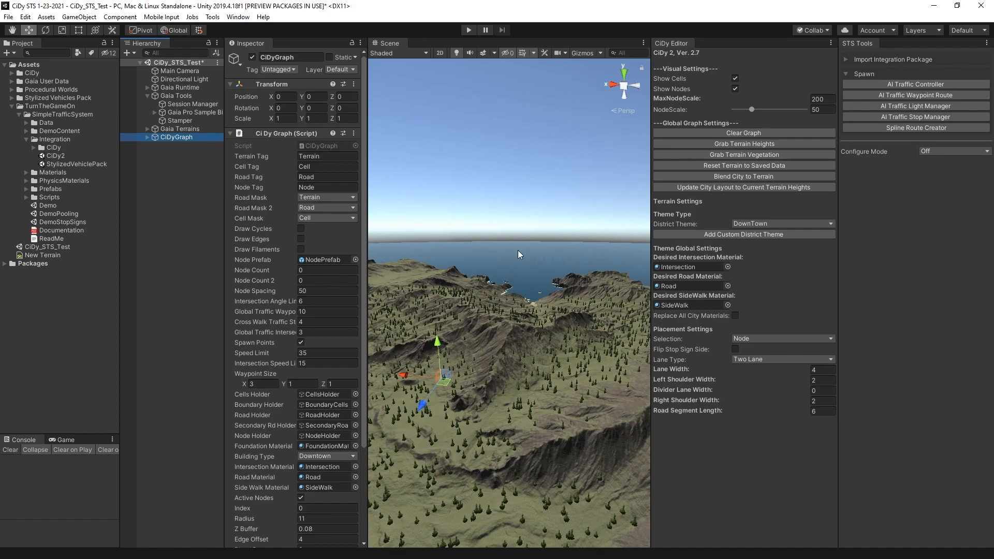
pyautogui.moveTo(519, 255)
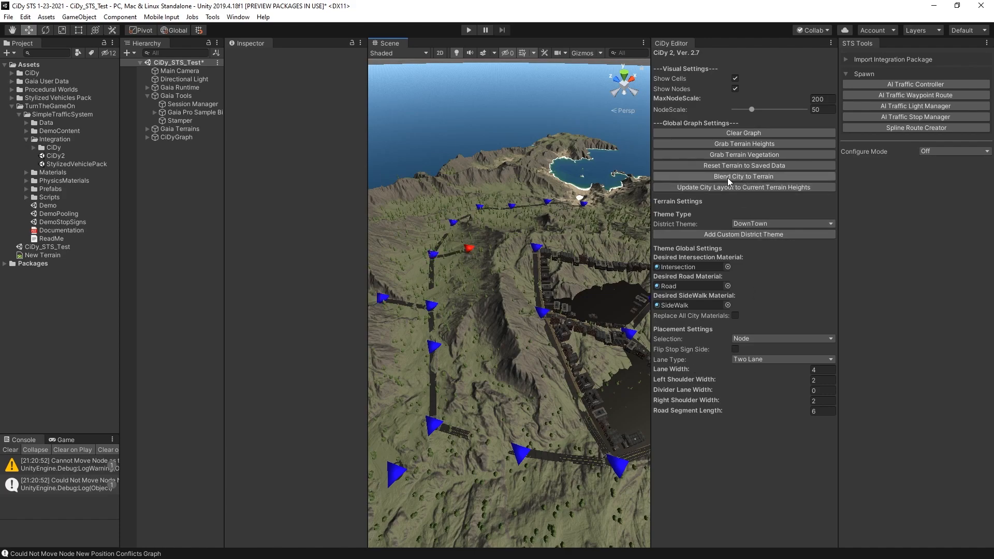
# - Run Blend City to Terrain from the CiDy Editor and confirm with Yes
pyautogui.click(744, 176)
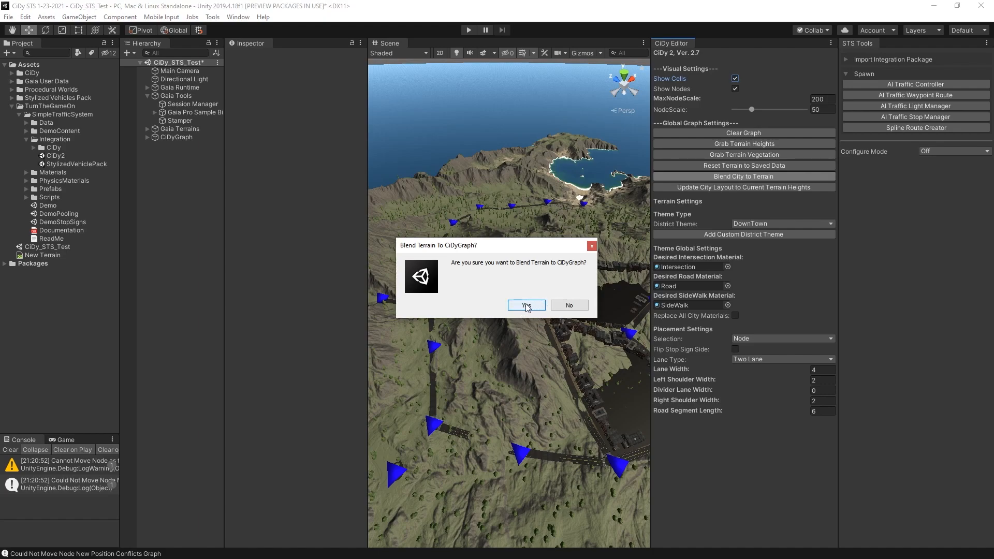
pyautogui.click(526, 305)
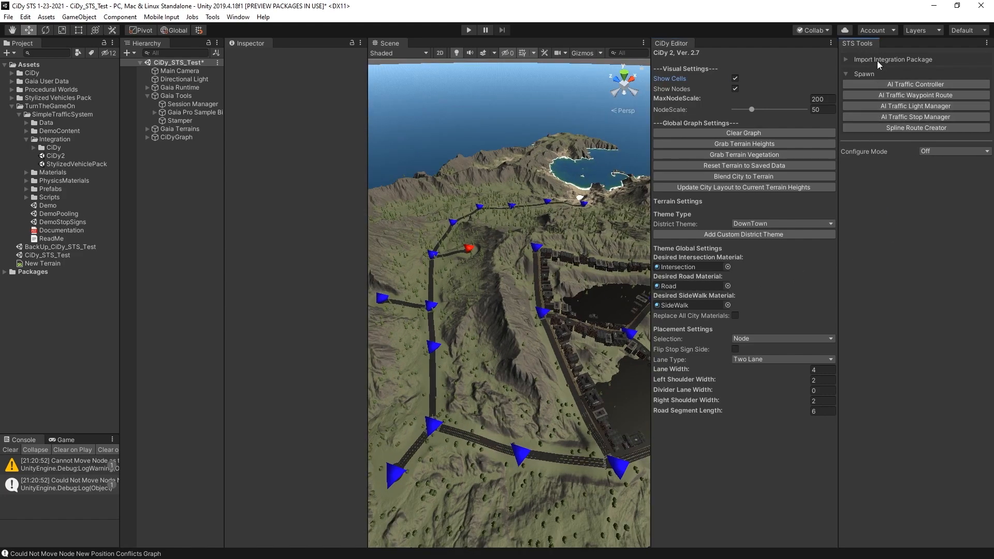
# - Add an AI Traffic Controller, set Configure Mode to Cidy 2 and generate routes and lights
pyautogui.click(916, 84)
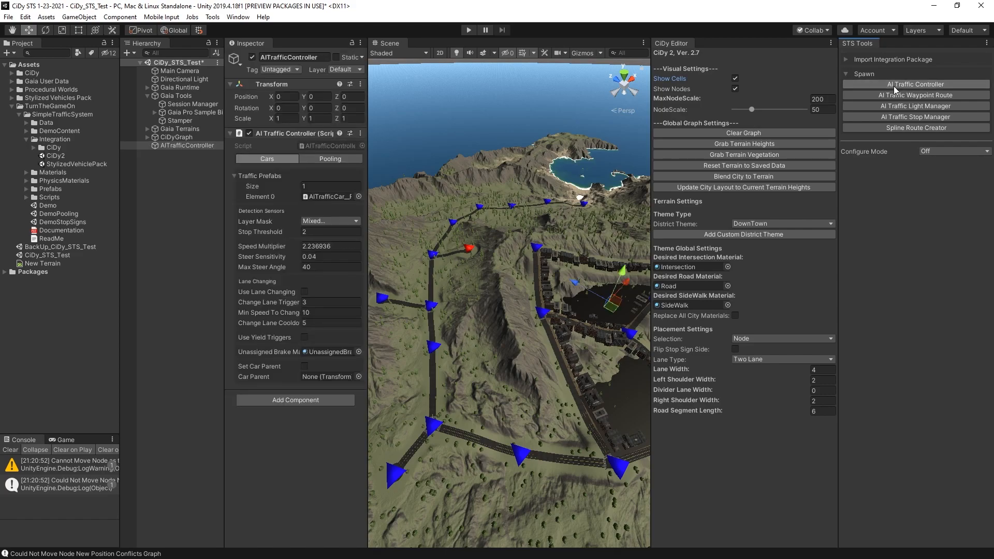
pyautogui.click(954, 151)
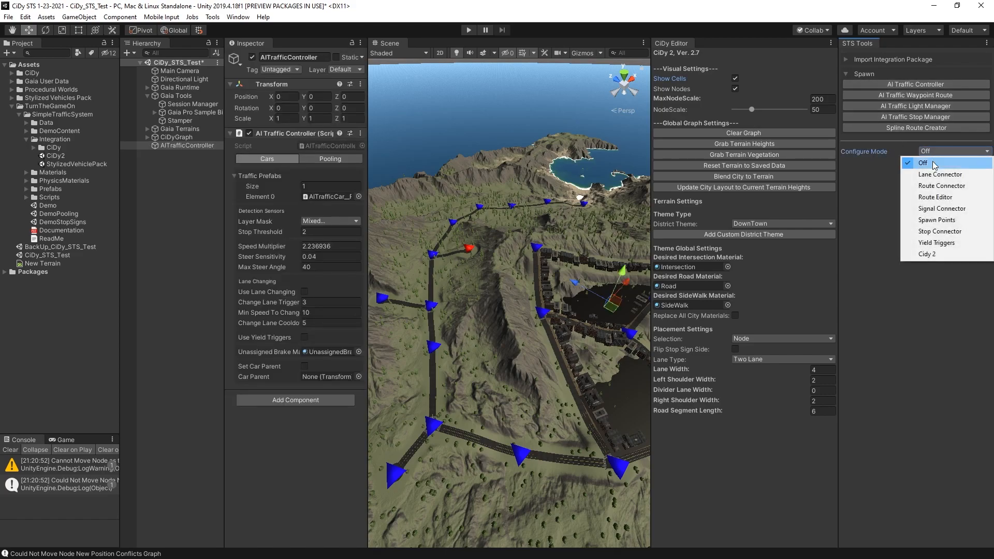
pyautogui.click(926, 255)
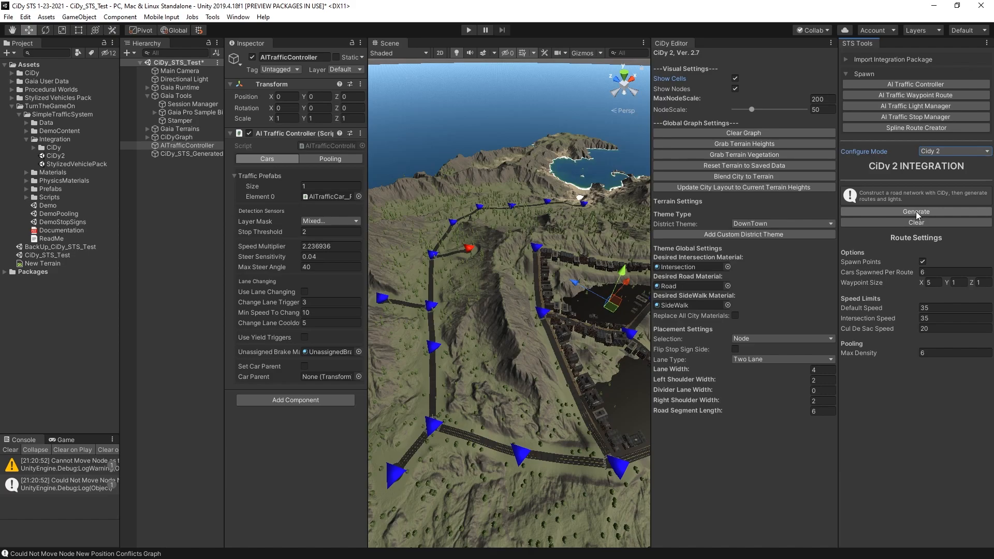
pyautogui.click(915, 211)
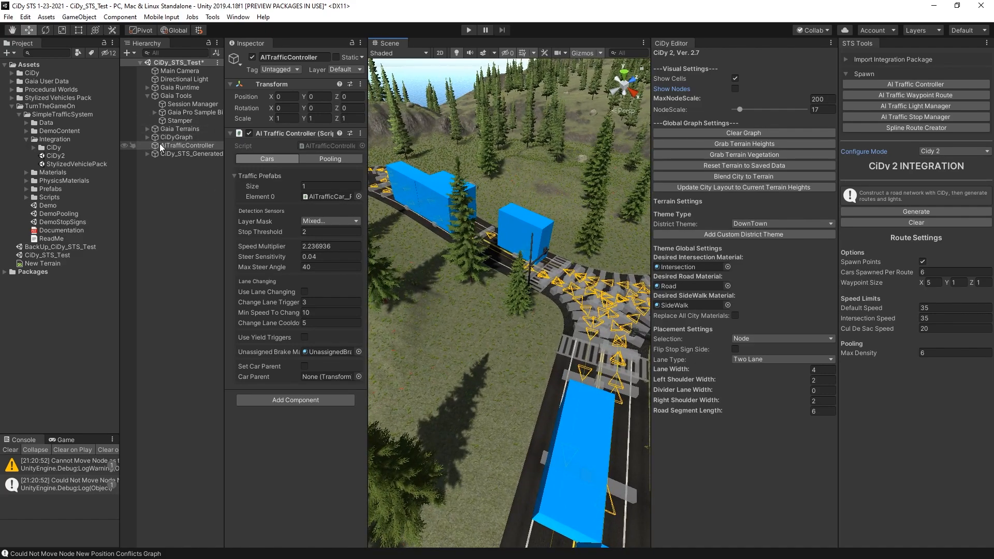
# - Select AITrafficLightManager_6 and follow its Element 0 reference to AITrafficLight Lane 1
pyautogui.click(185, 153)
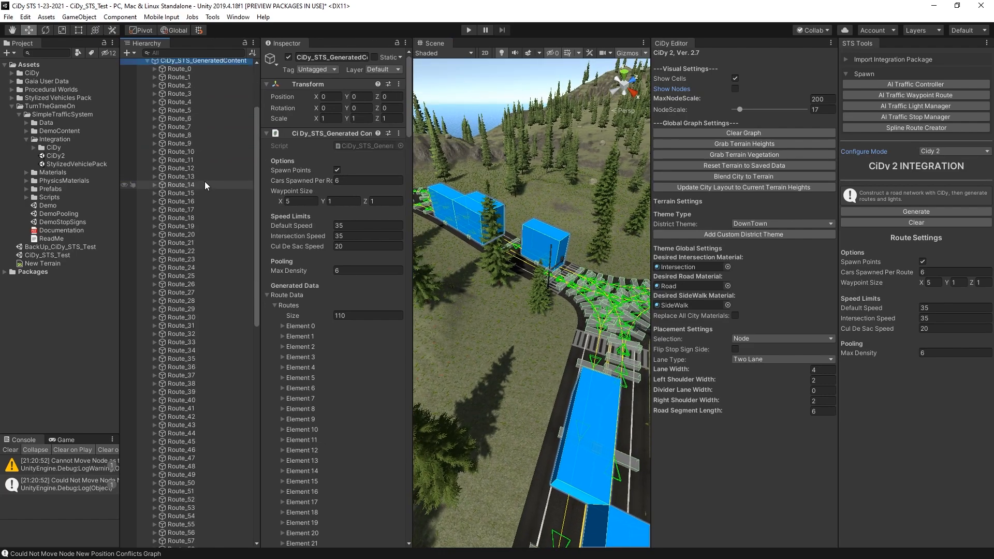
pyautogui.scroll(-3)
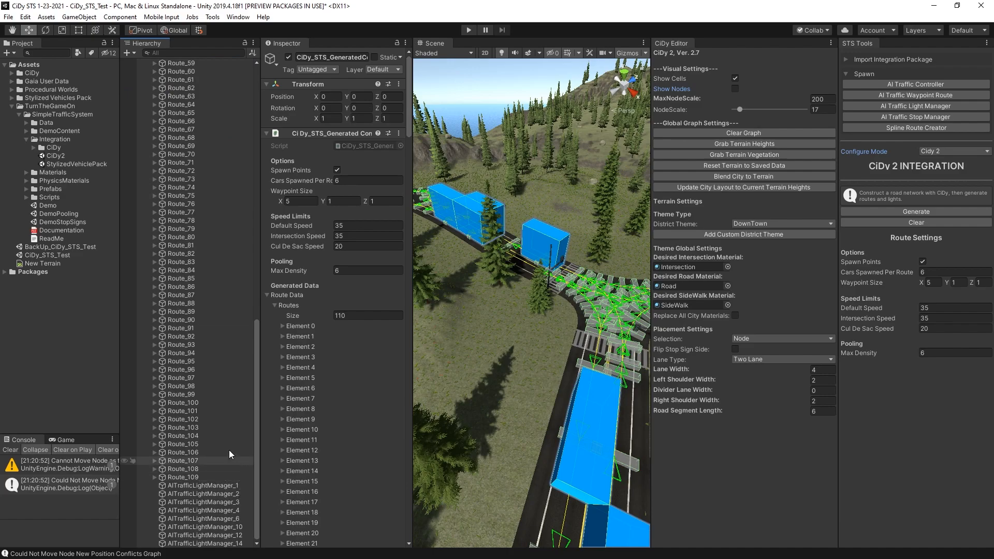
pyautogui.click(204, 494)
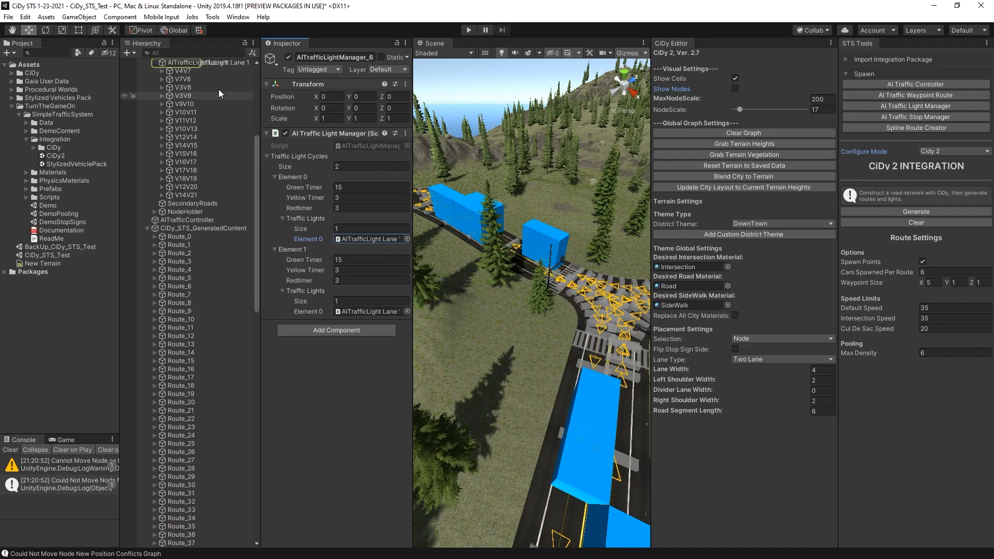
pyautogui.click(218, 62)
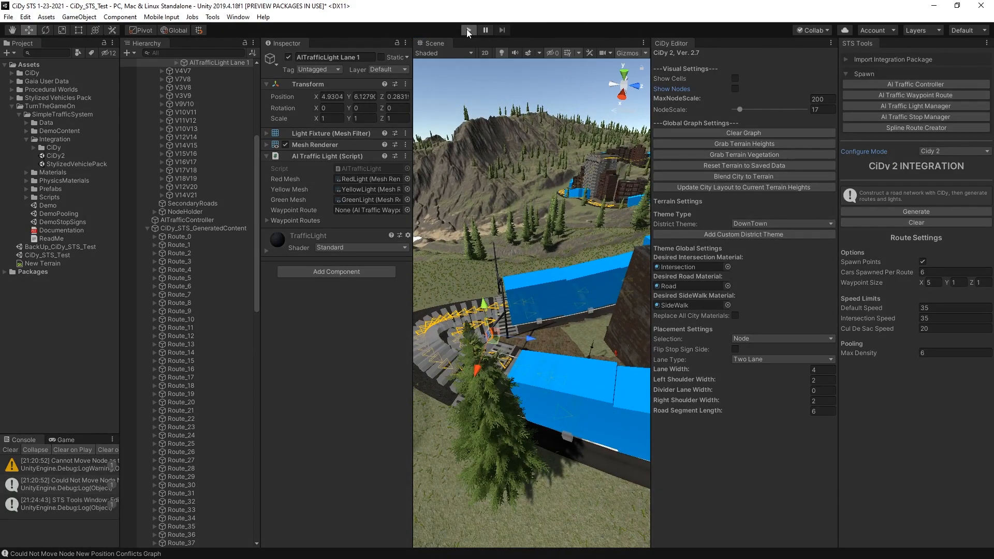
# - Play the scene with the Scene view maximized to watch the cars, then stop play mode
pyautogui.click(468, 30)
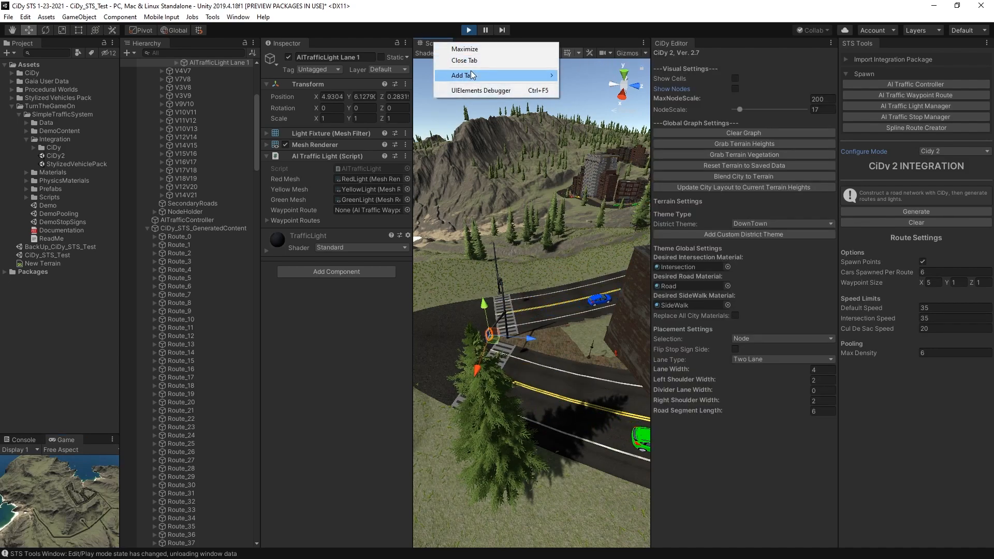
pyautogui.click(464, 49)
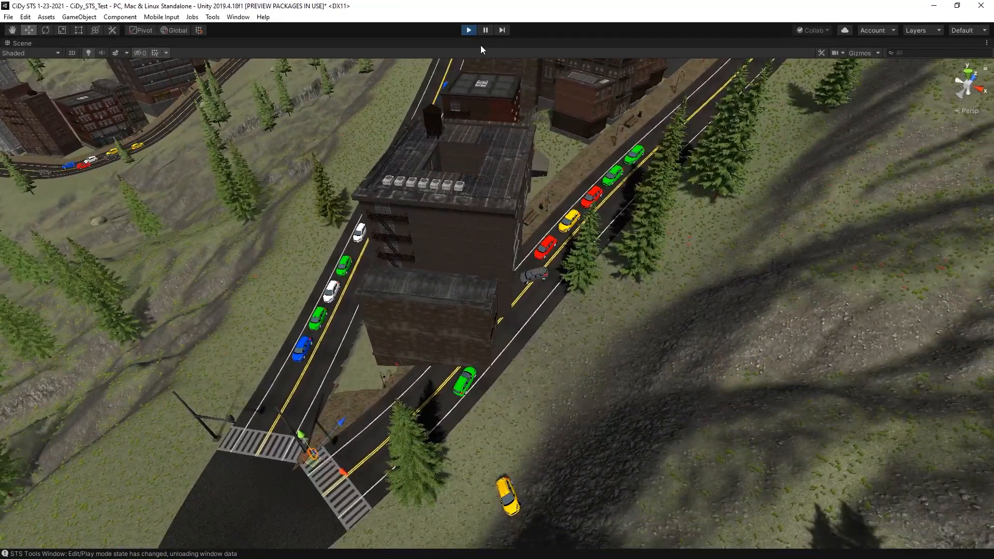
pyautogui.click(486, 30)
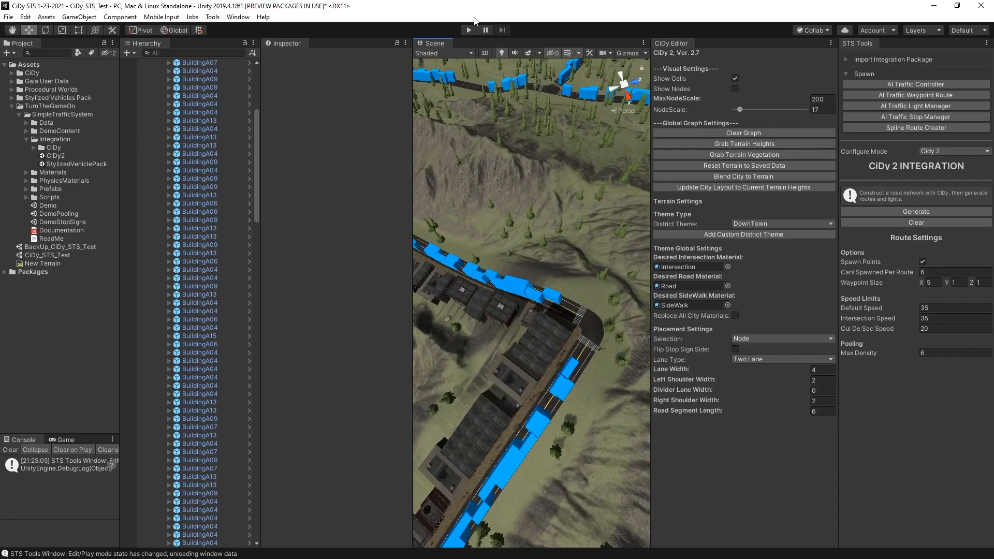
# - Play again with the Scene tab maximized, follow the cars through the hills, then exit play mode
pyautogui.click(468, 30)
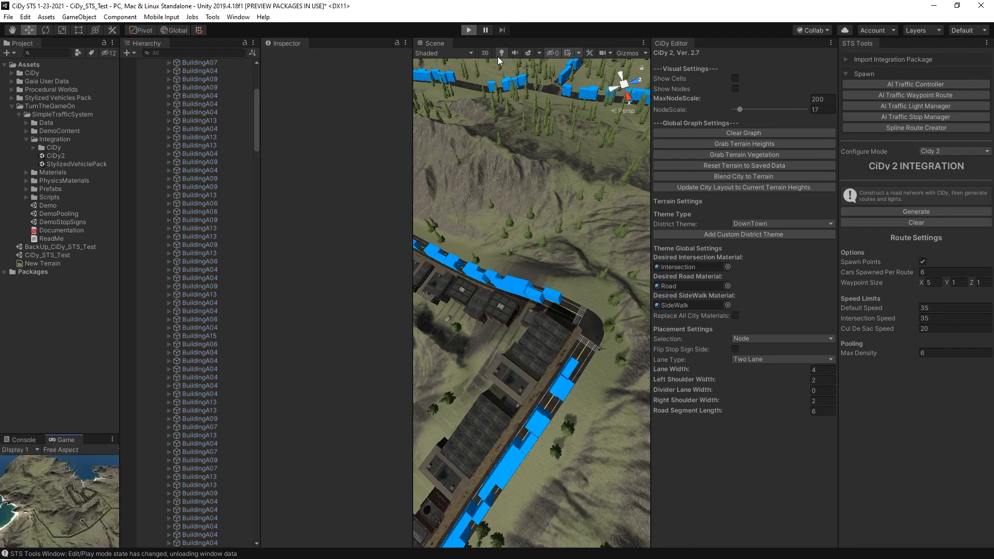
pyautogui.rightClick(433, 43)
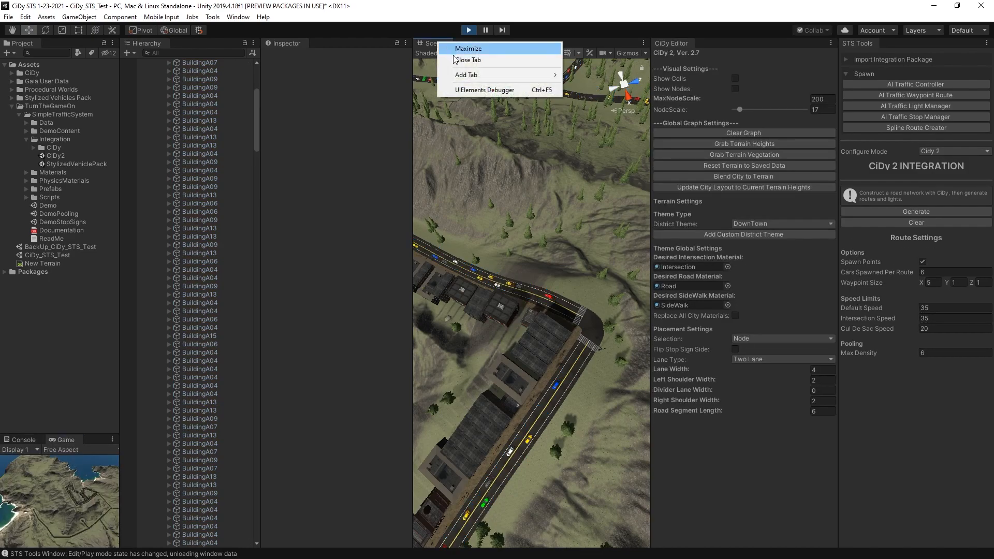
pyautogui.click(468, 48)
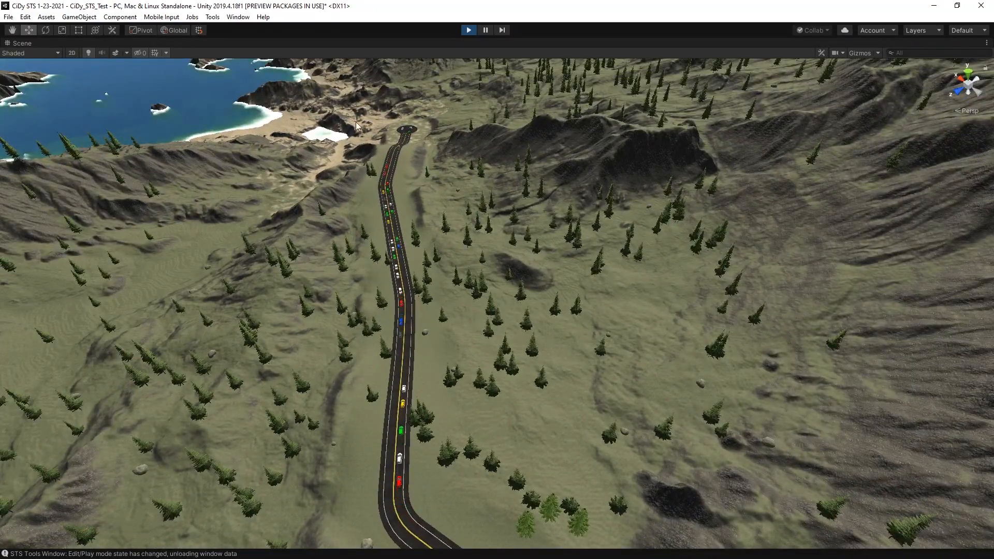
pyautogui.click(468, 30)
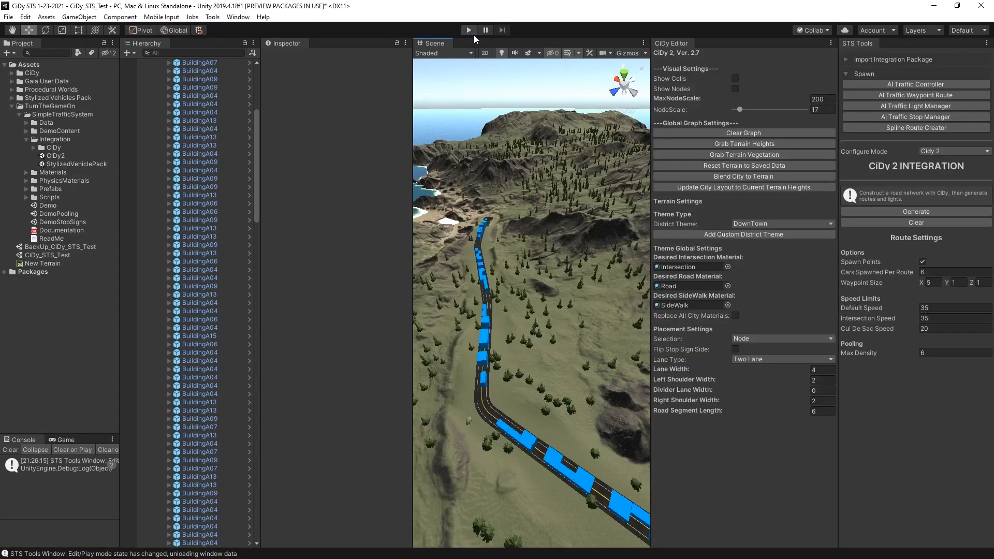
# - Enable Show Cells, toggle Spawn Points off and back on, and regenerate the routes
pyautogui.click(736, 78)
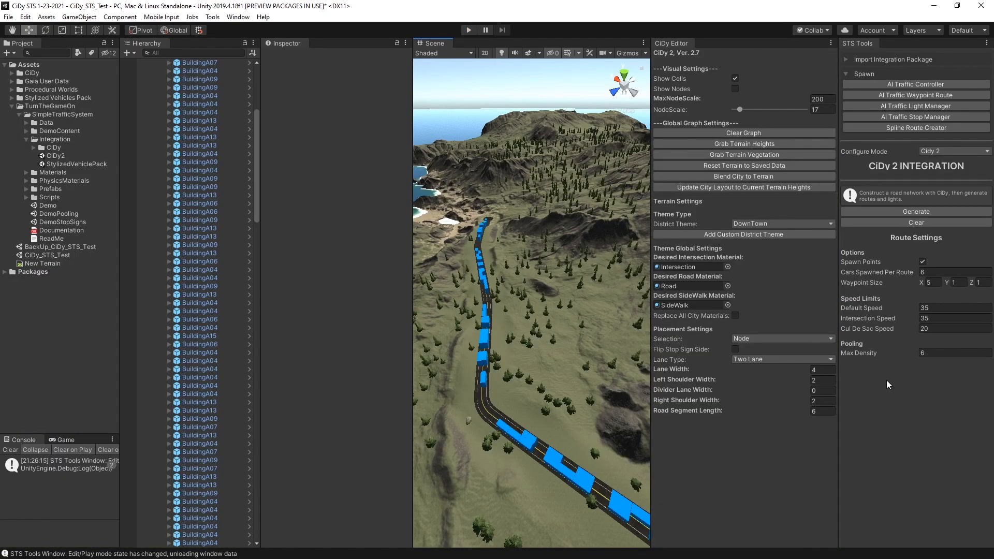
pyautogui.moveTo(911, 254)
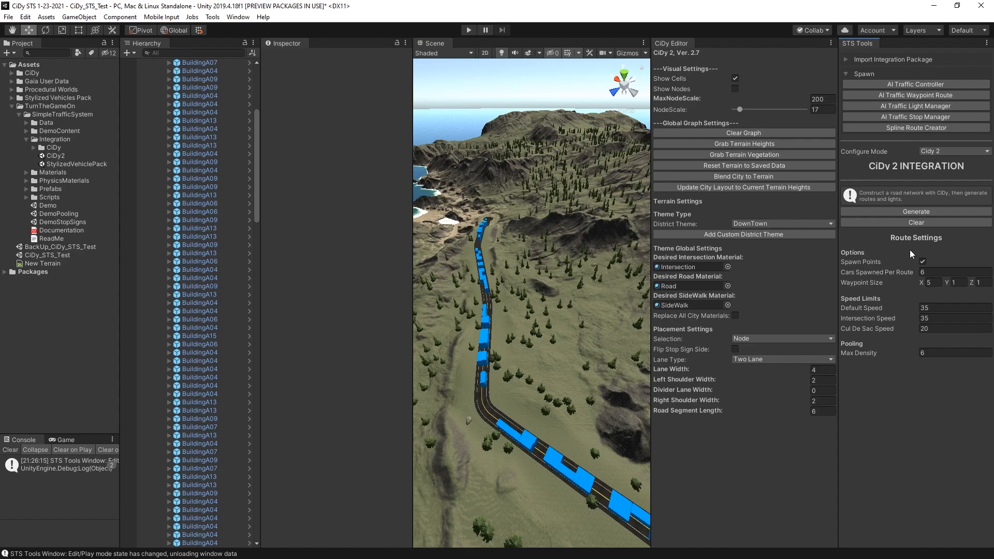
pyautogui.moveTo(864, 266)
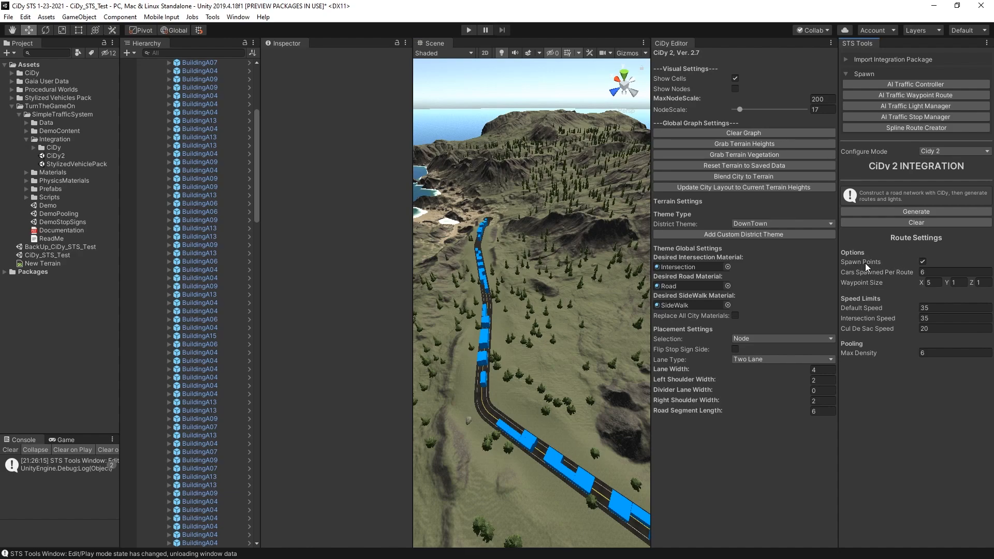
pyautogui.click(922, 262)
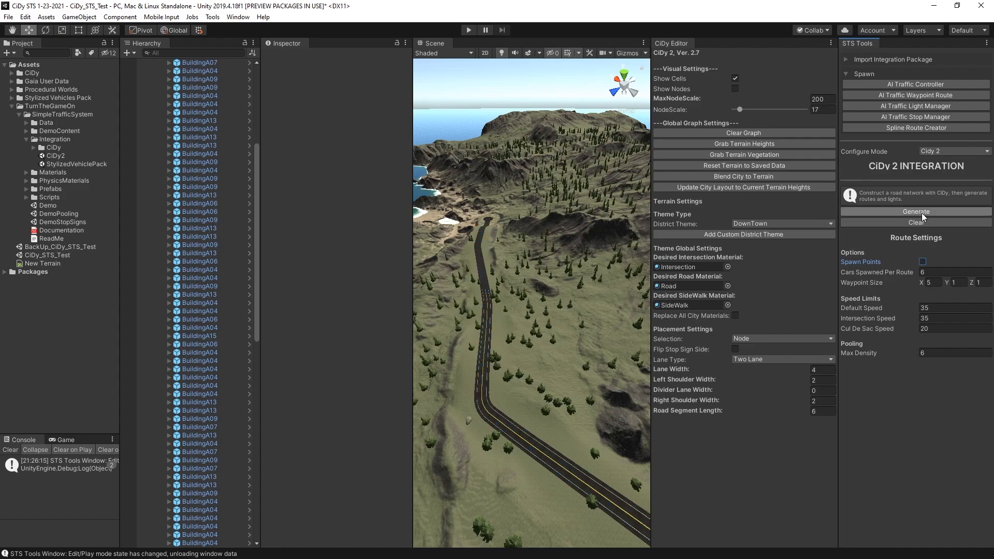
pyautogui.moveTo(630, 53)
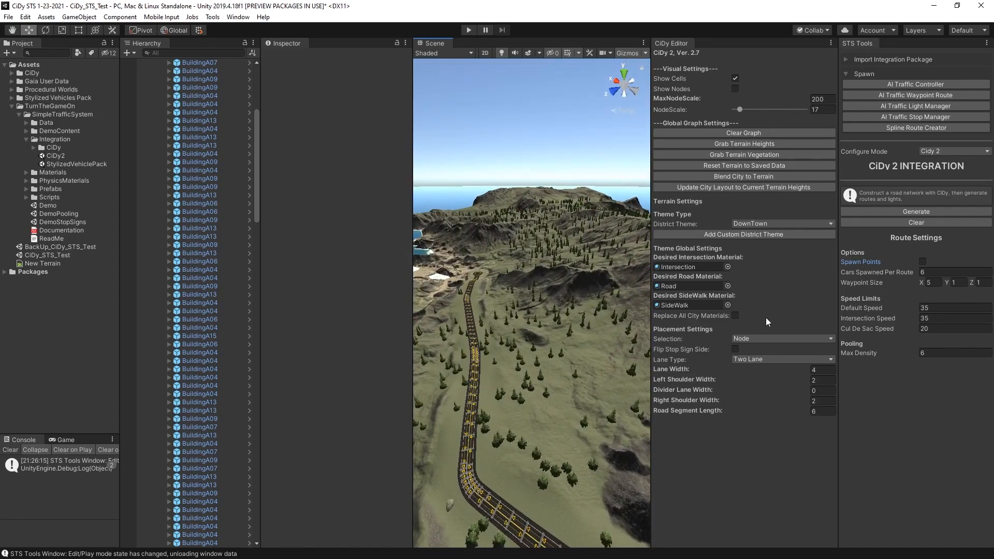
pyautogui.click(922, 262)
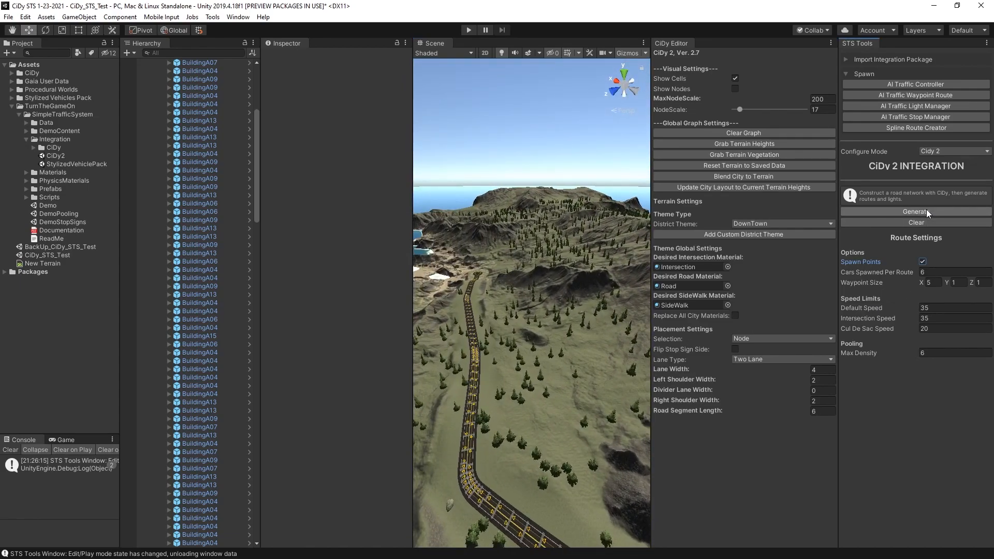
pyautogui.click(914, 211)
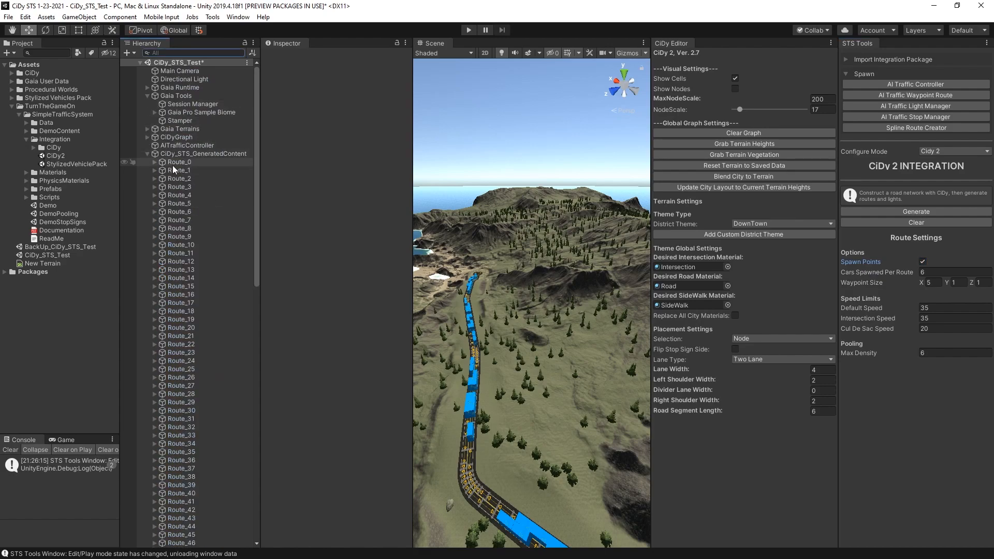
# - Select Route_0, check the terrain near the road's end, then return to Route_0's spawn amount and Max Density
pyautogui.click(181, 161)
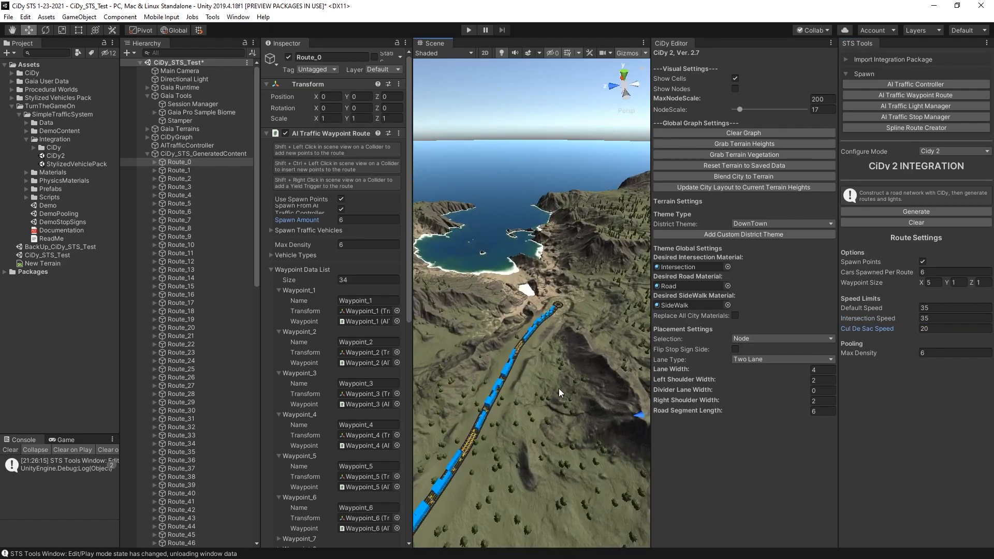
pyautogui.click(206, 136)
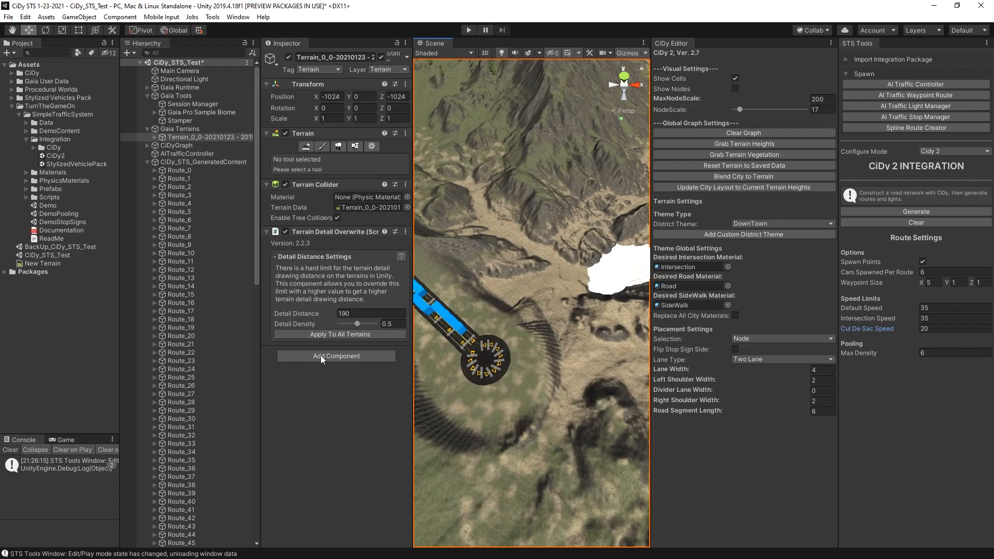
pyautogui.click(181, 278)
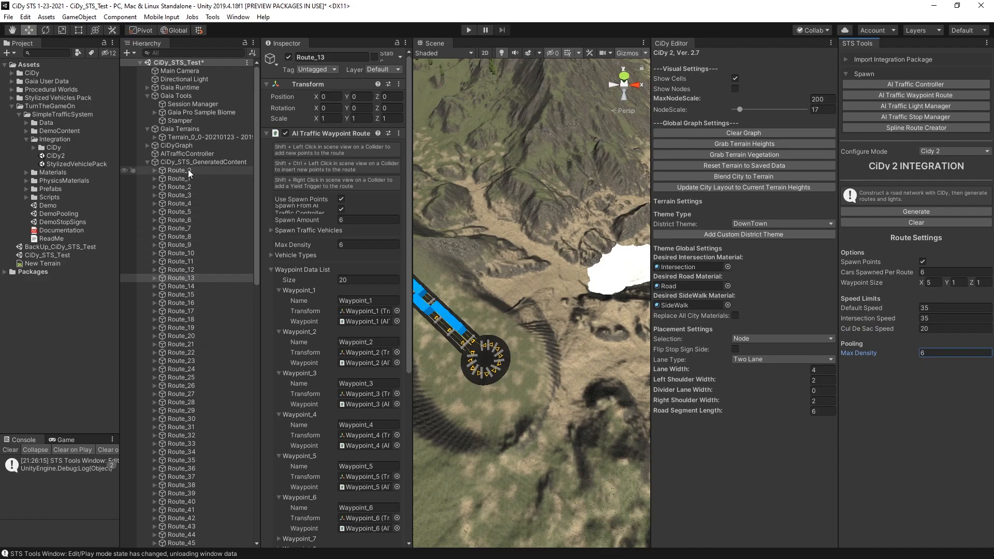
pyautogui.click(180, 170)
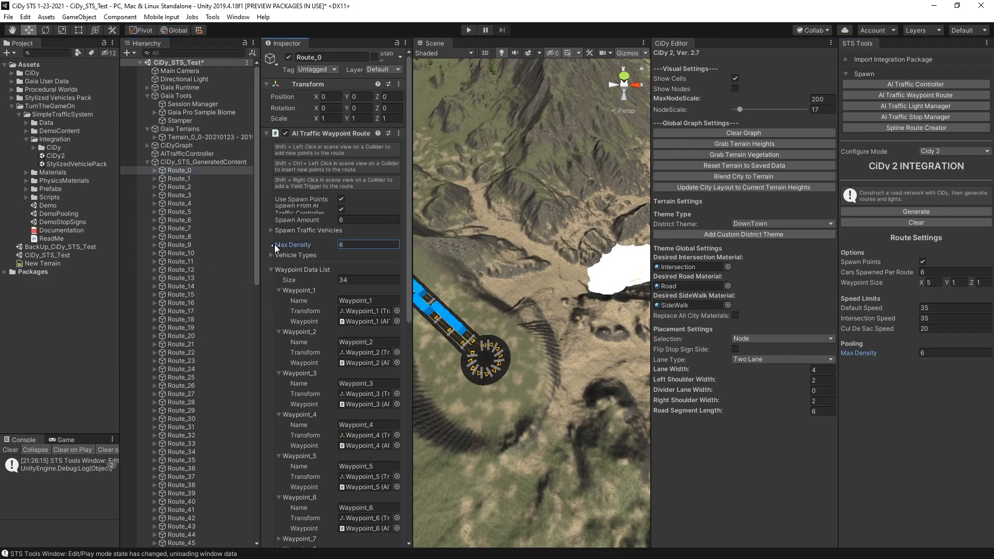
pyautogui.moveTo(295, 244)
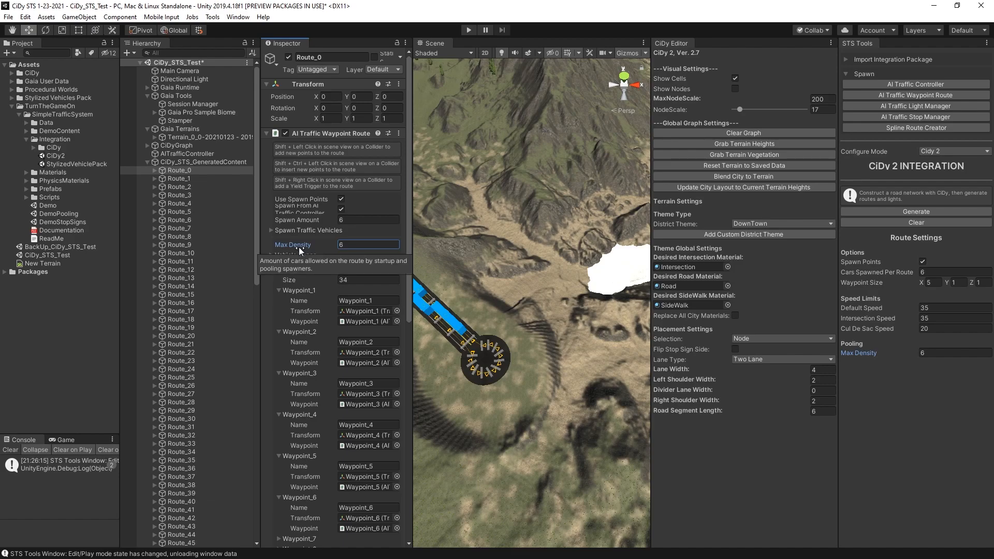
pyautogui.moveTo(328, 263)
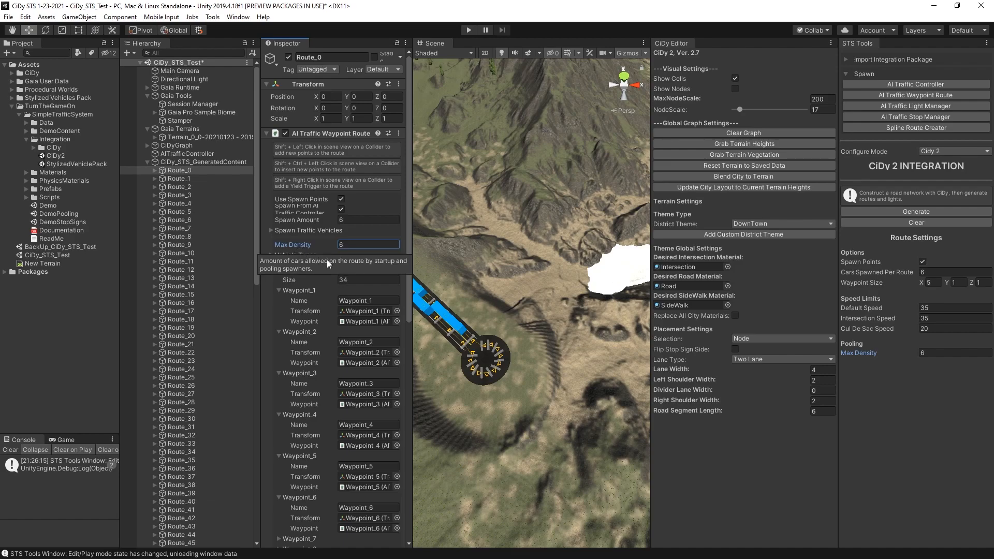